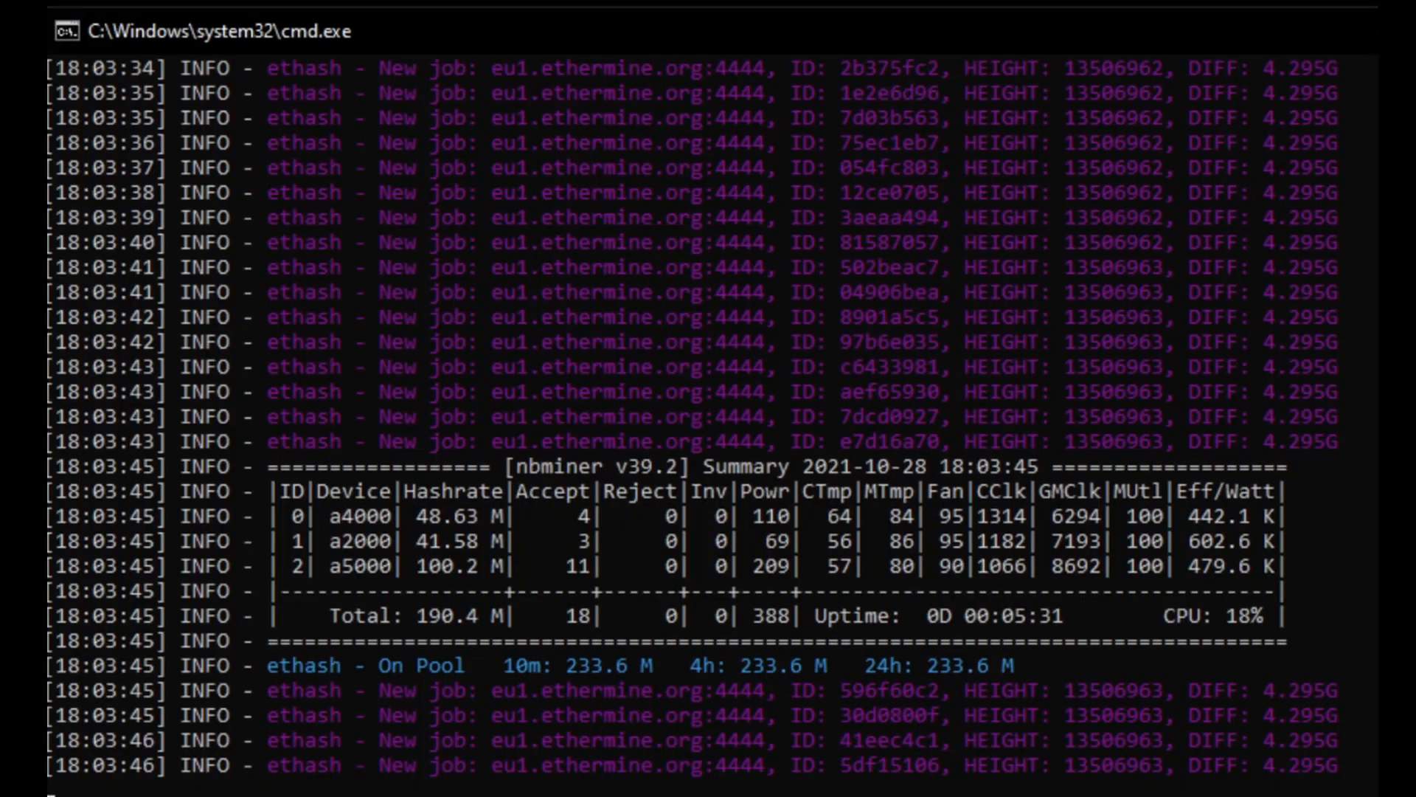
# Scroll through the A2000 miner log, then bring up the Notepad table of A2000, RX6600 and RX6600 XT figures.
pyautogui.scroll(-3)
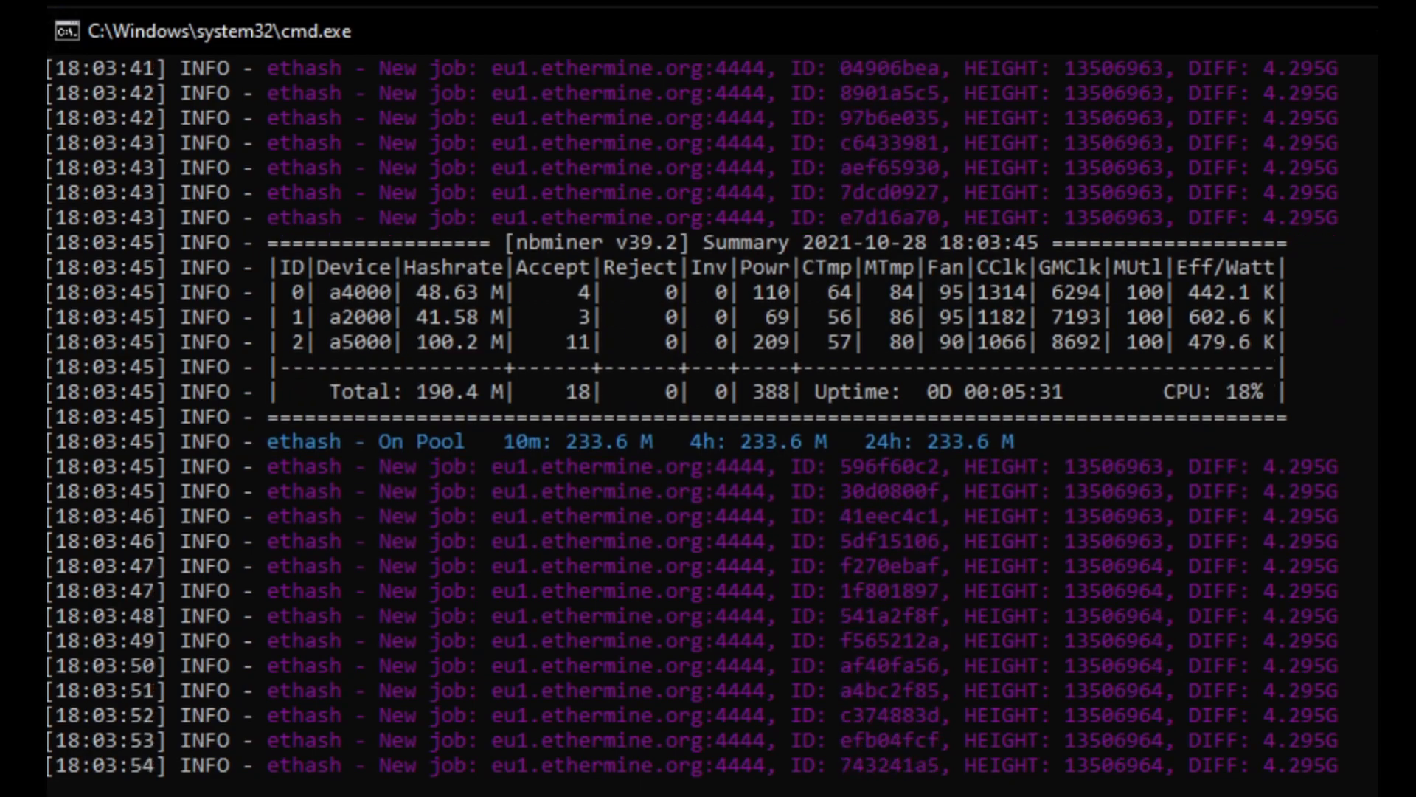
pyautogui.scroll(-3)
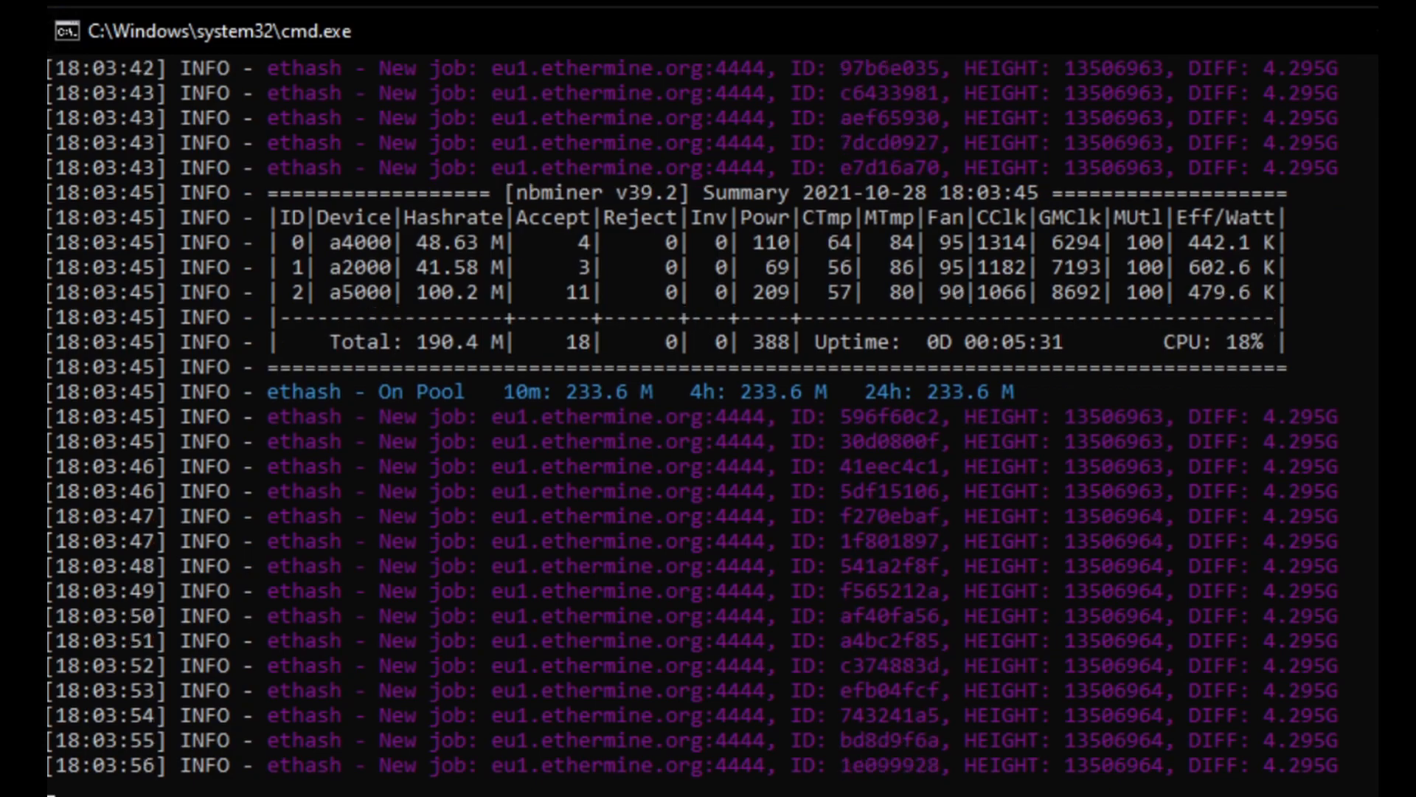
pyautogui.scroll(-3)
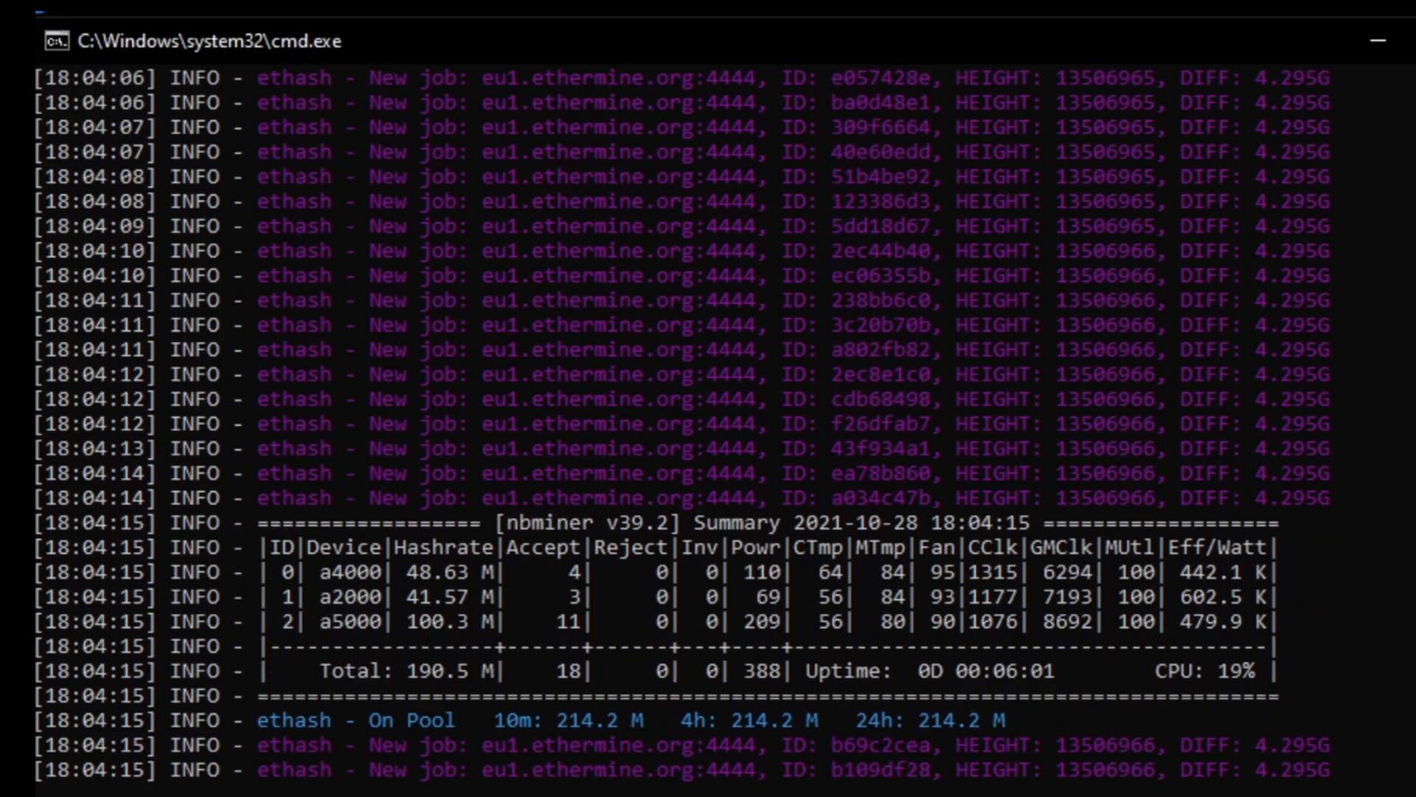
pyautogui.scroll(-3)
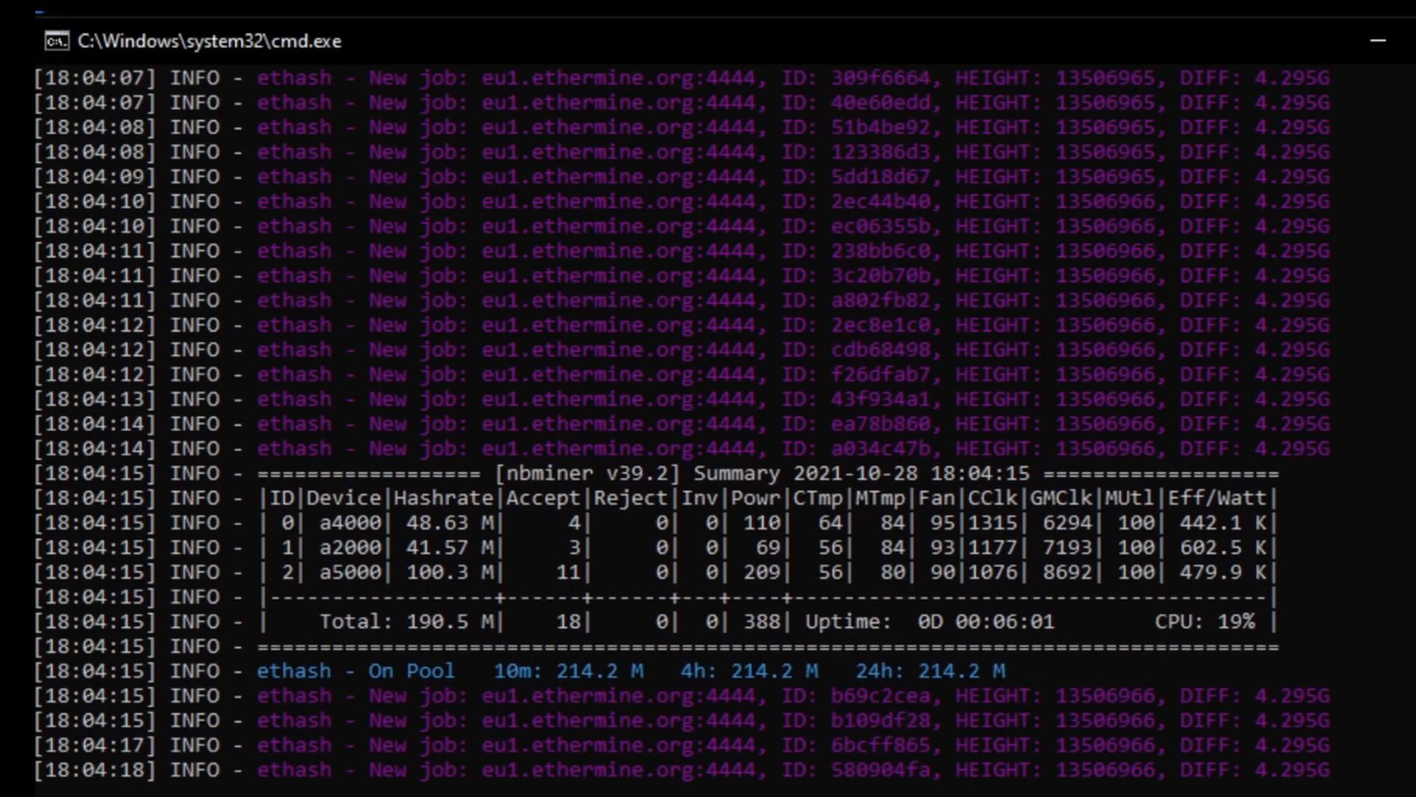
pyautogui.scroll(-3)
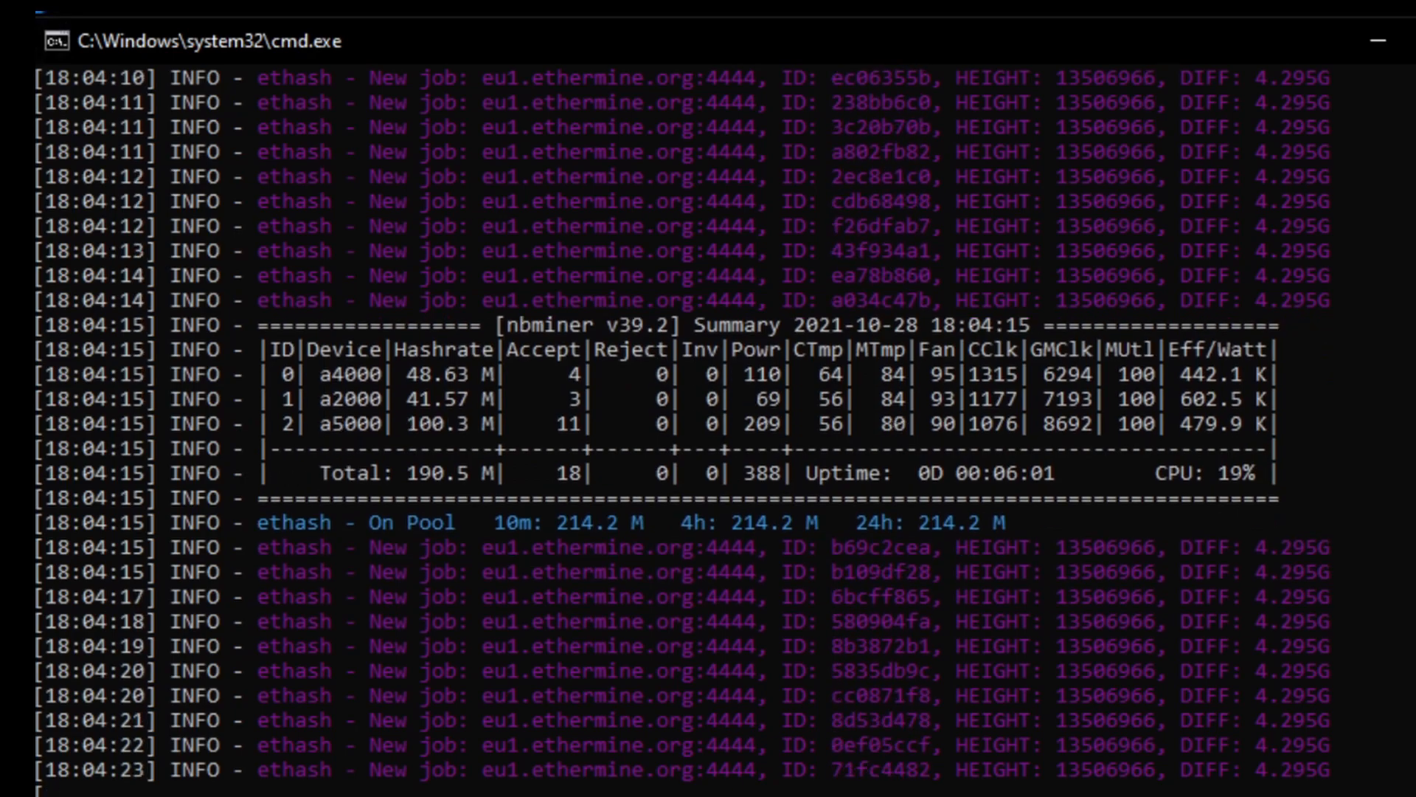
pyautogui.scroll(-3)
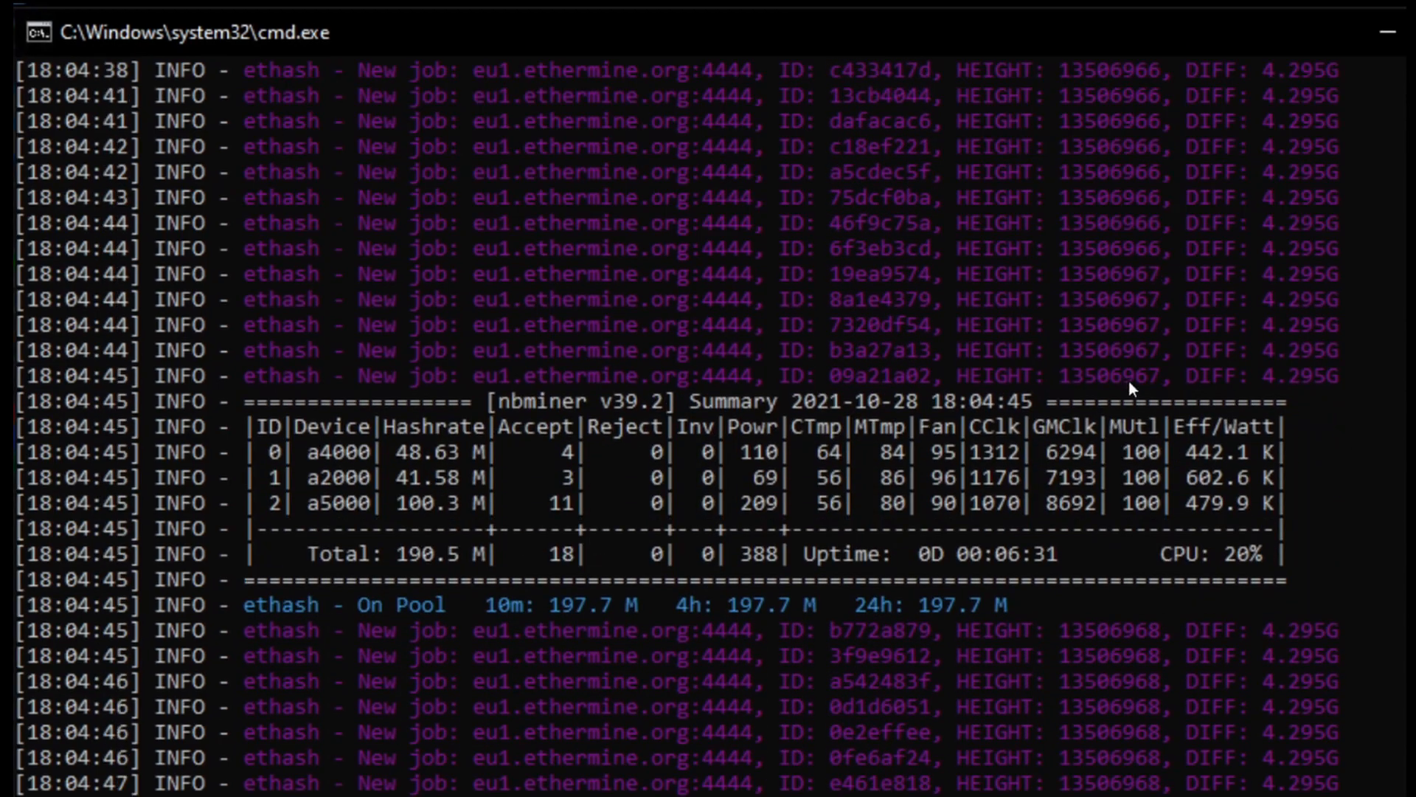
pyautogui.scroll(-3)
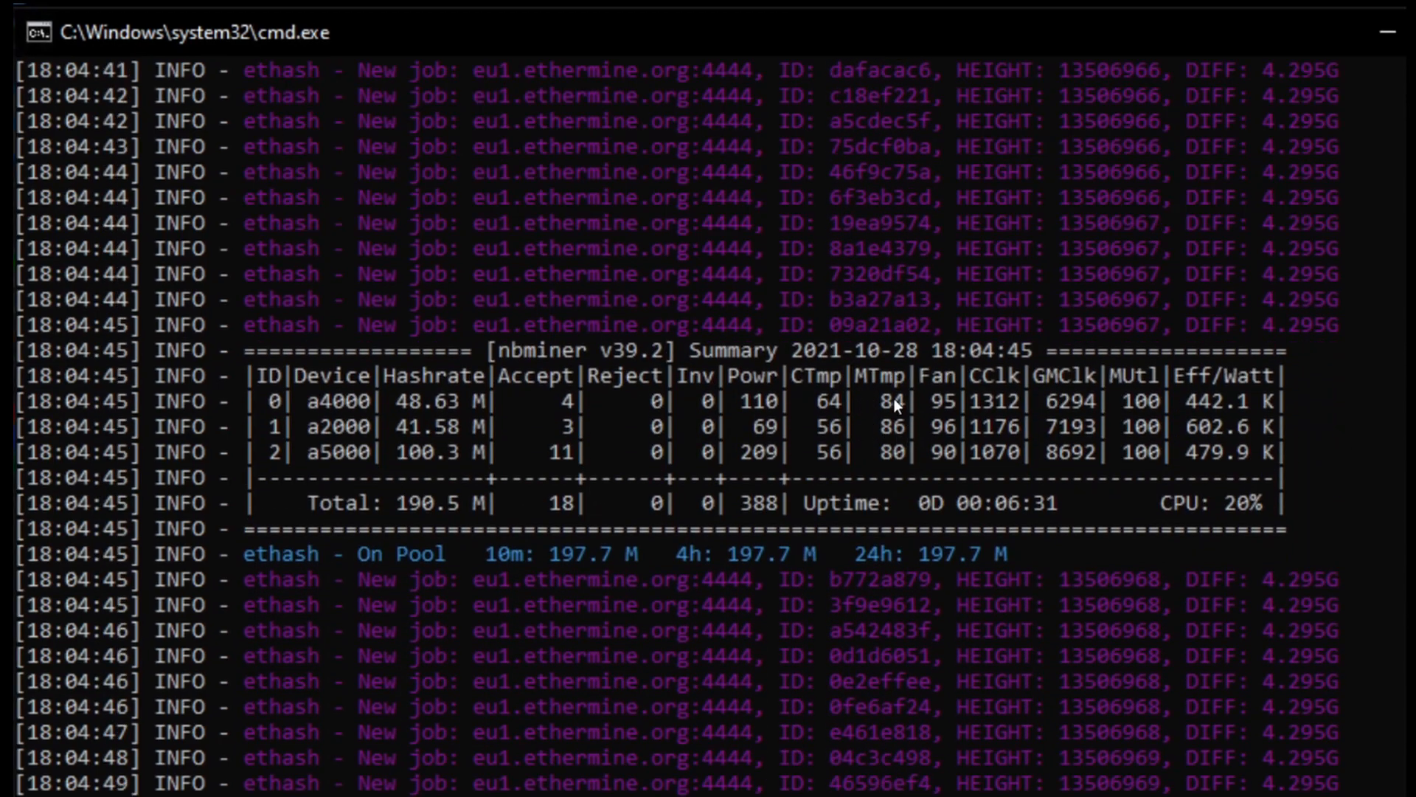
pyautogui.scroll(-3)
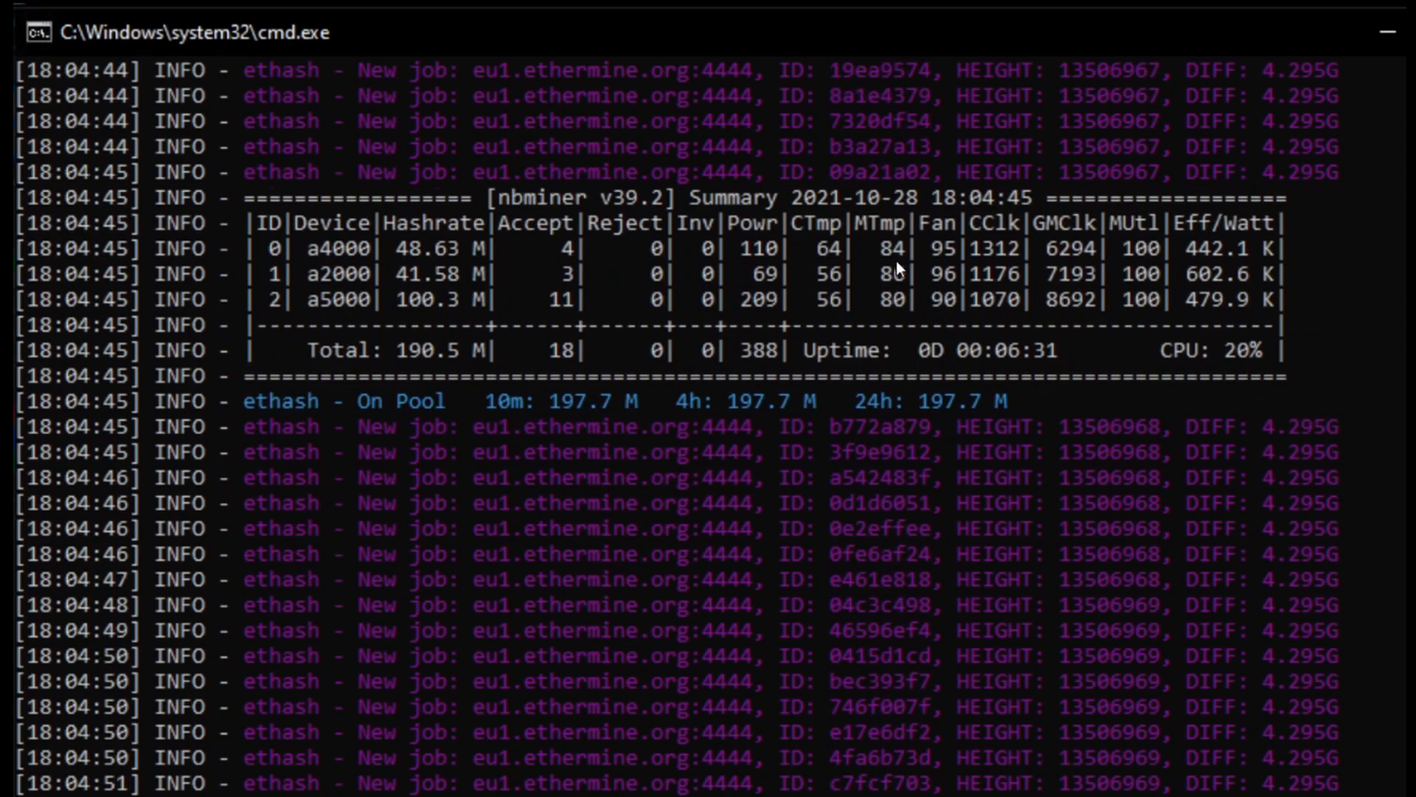
pyautogui.scroll(-3)
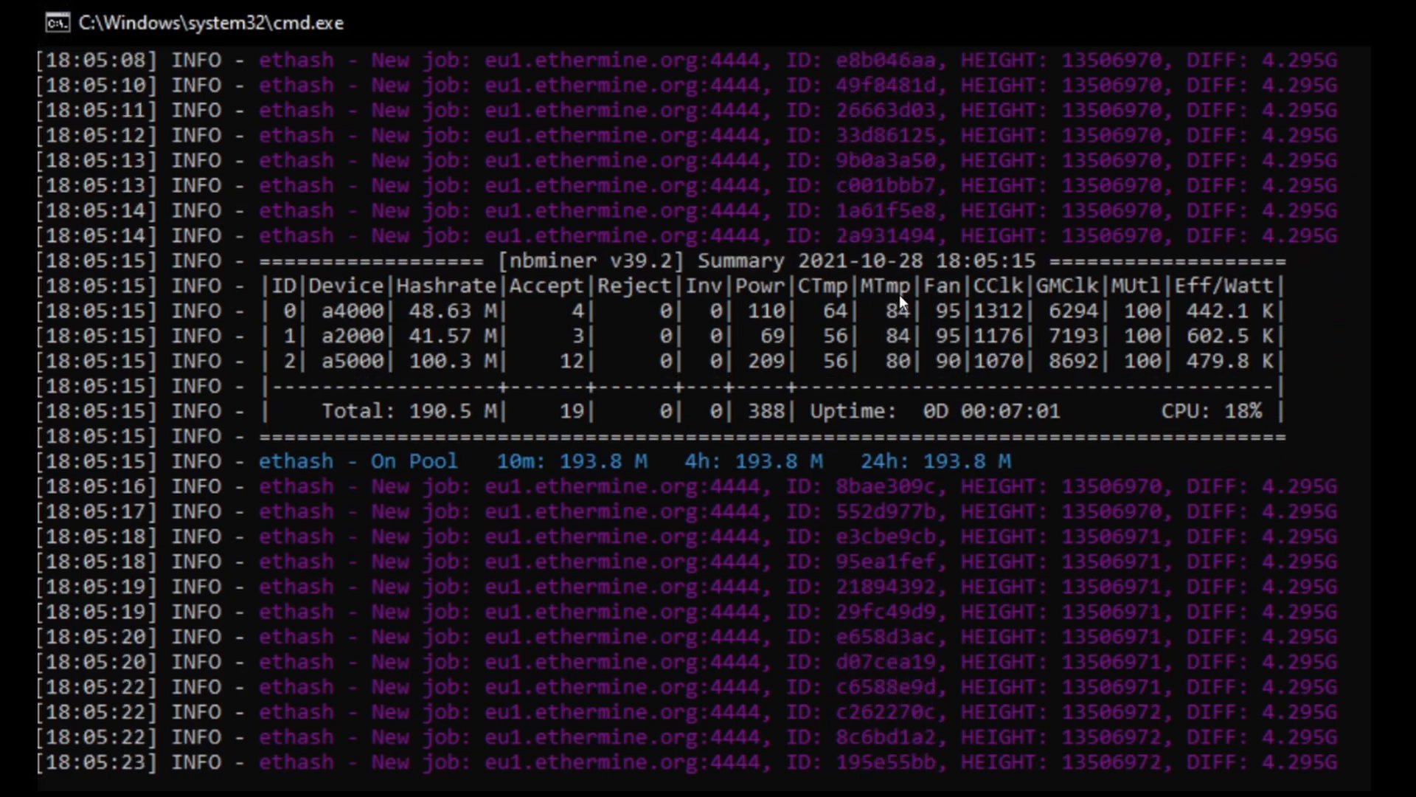
pyautogui.scroll(-3)
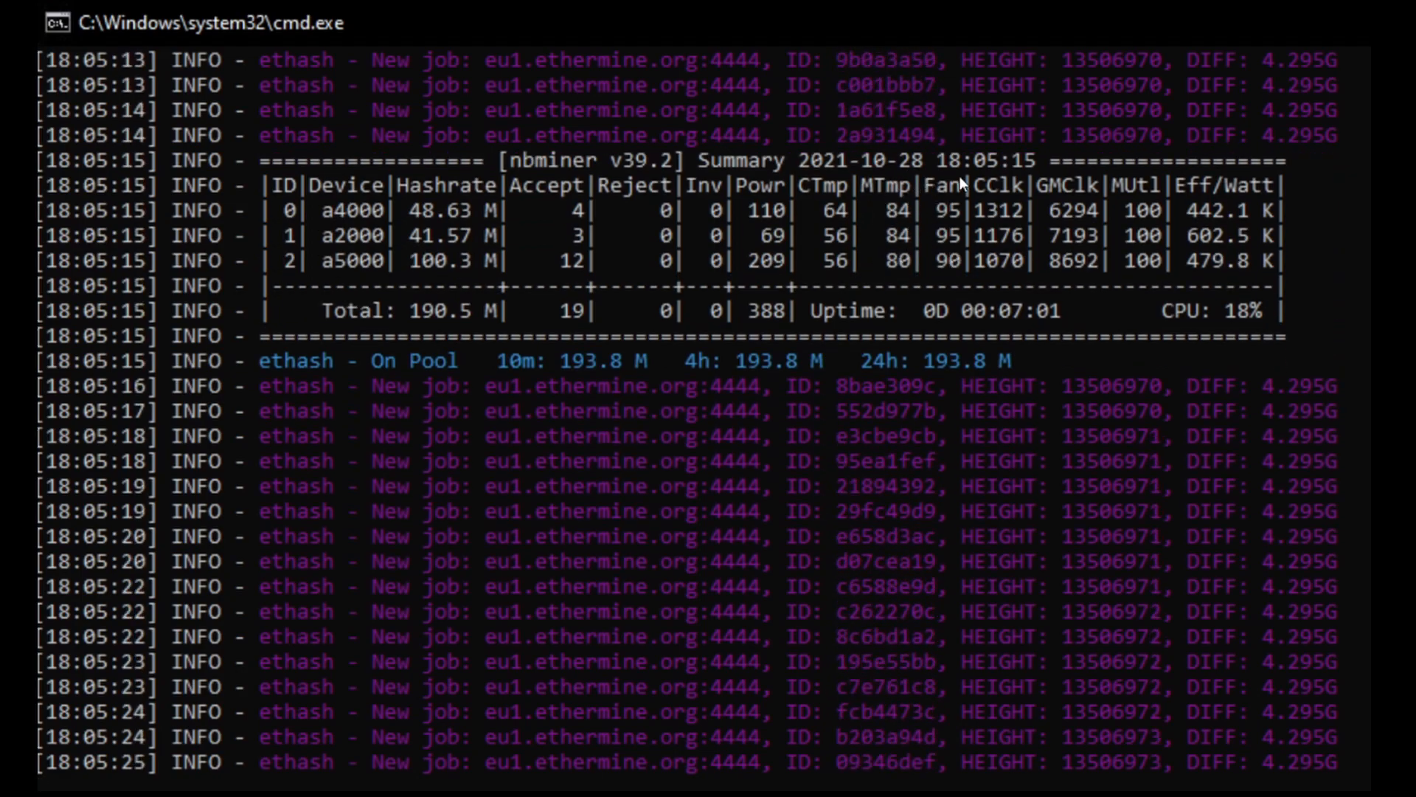
pyautogui.scroll(-3)
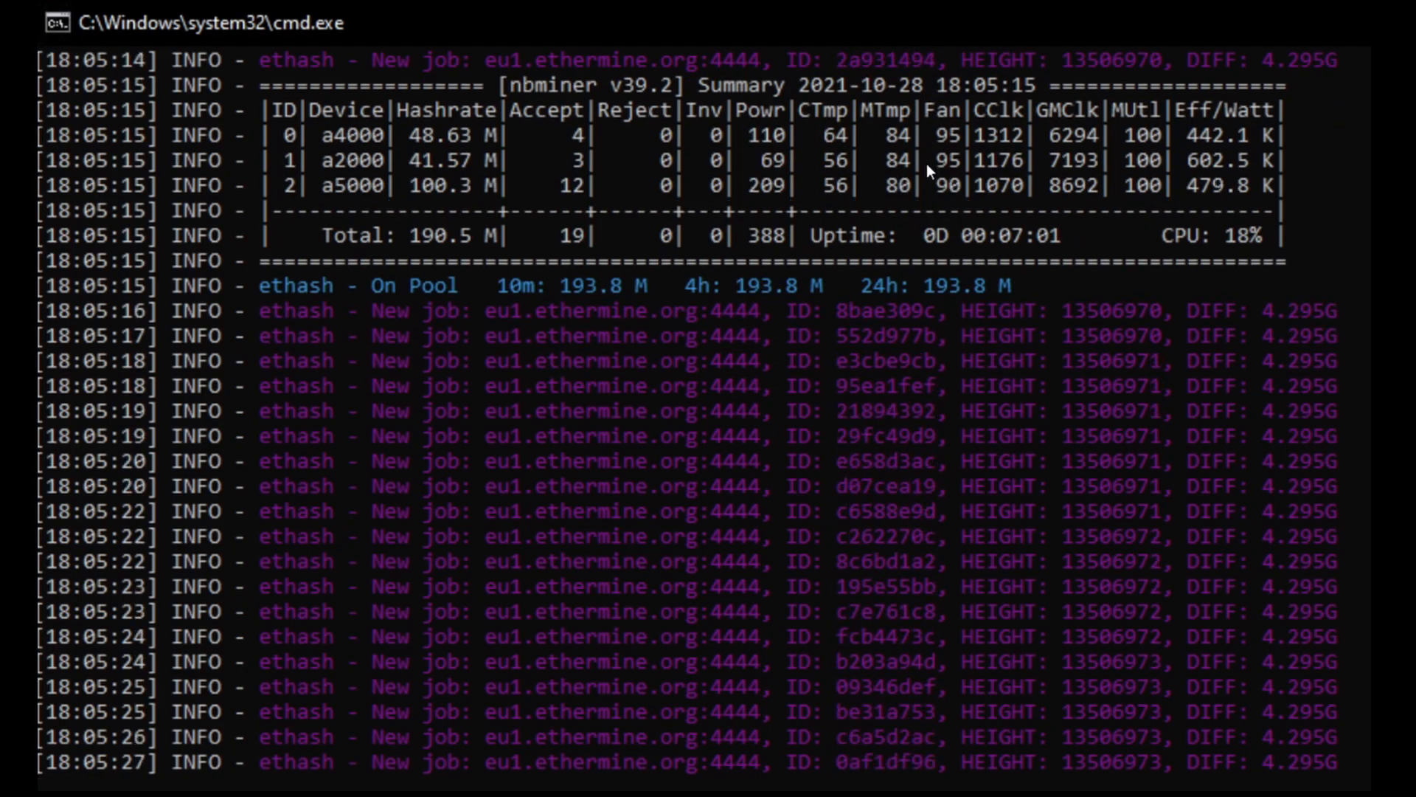
pyautogui.scroll(-3)
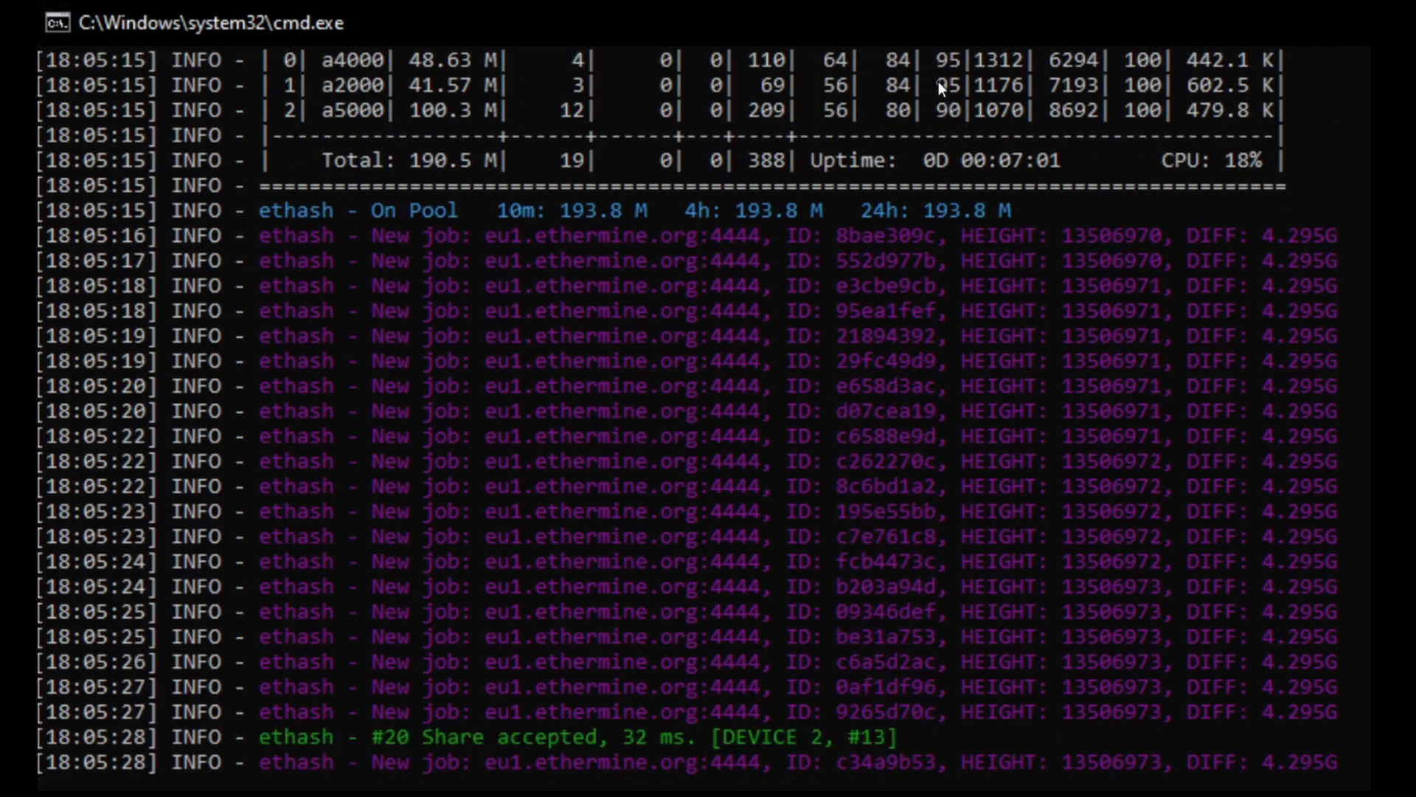
pyautogui.scroll(-3)
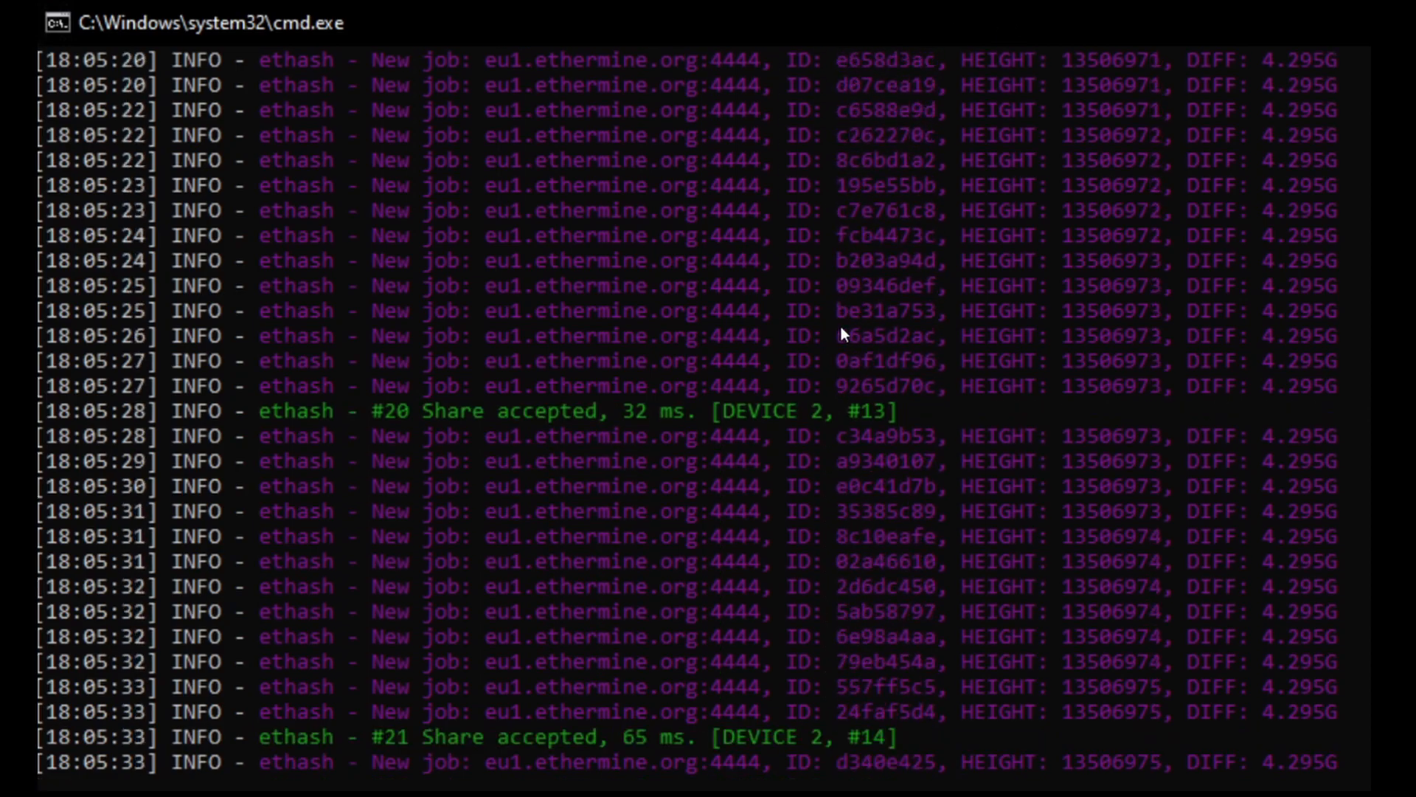
pyautogui.scroll(-3)
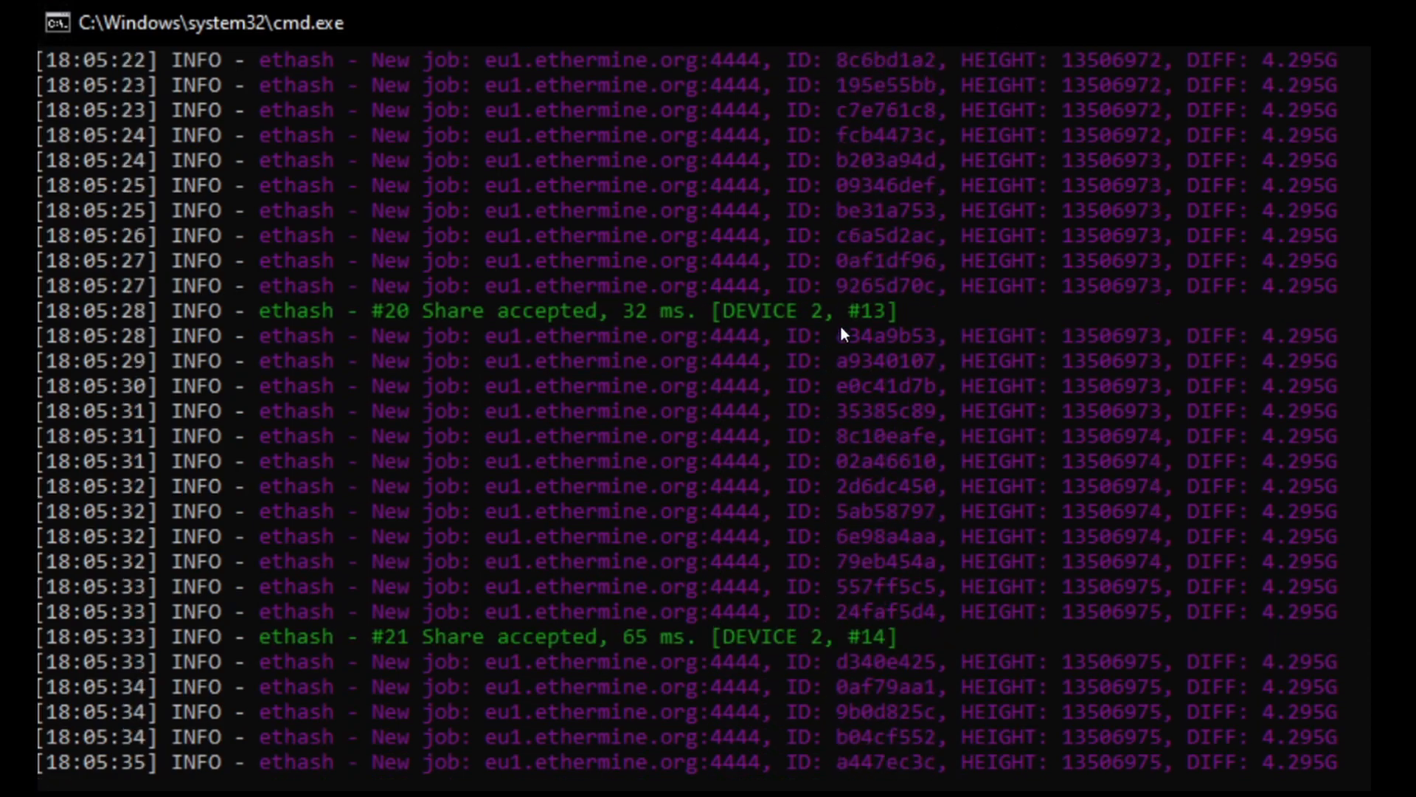
pyautogui.scroll(-3)
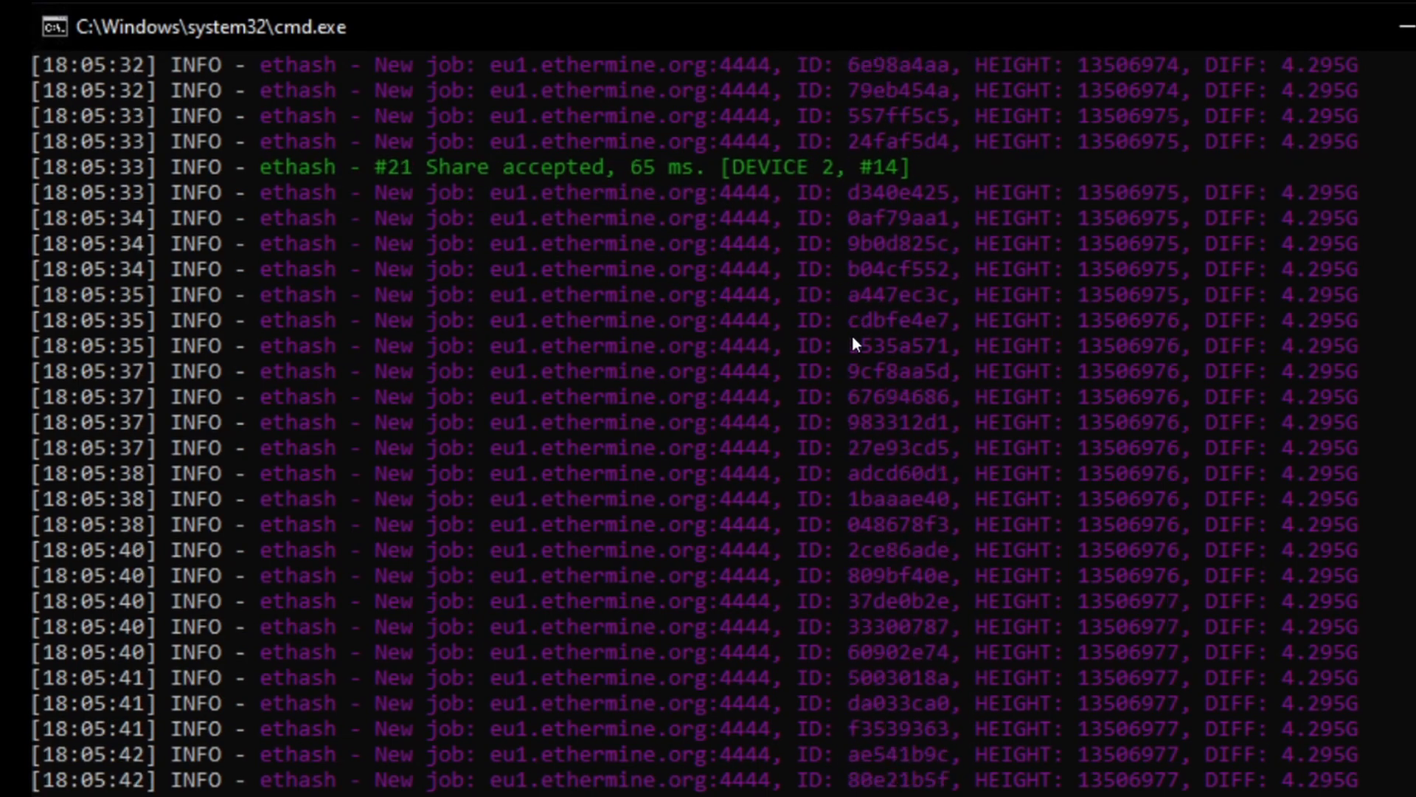
pyautogui.scroll(-3)
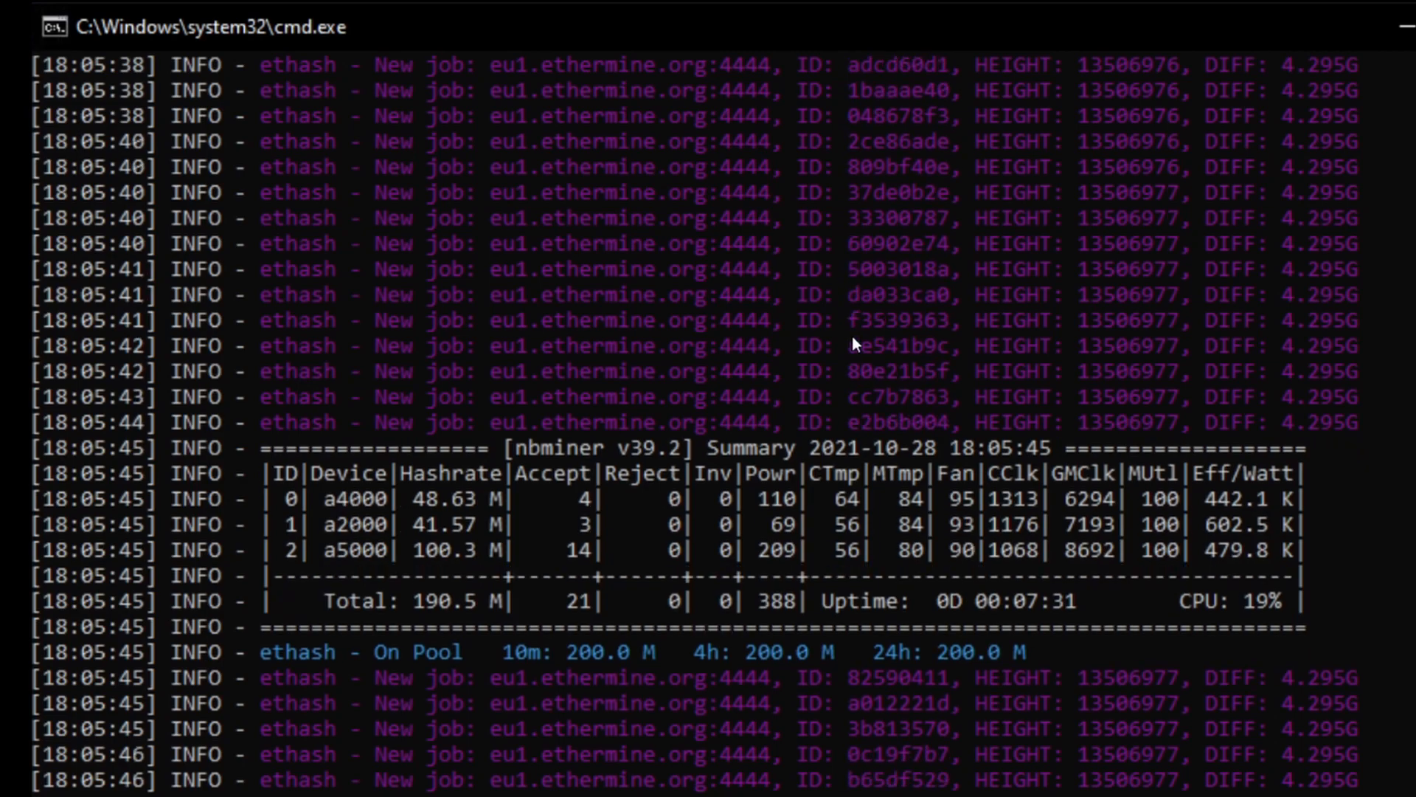
pyautogui.scroll(-3)
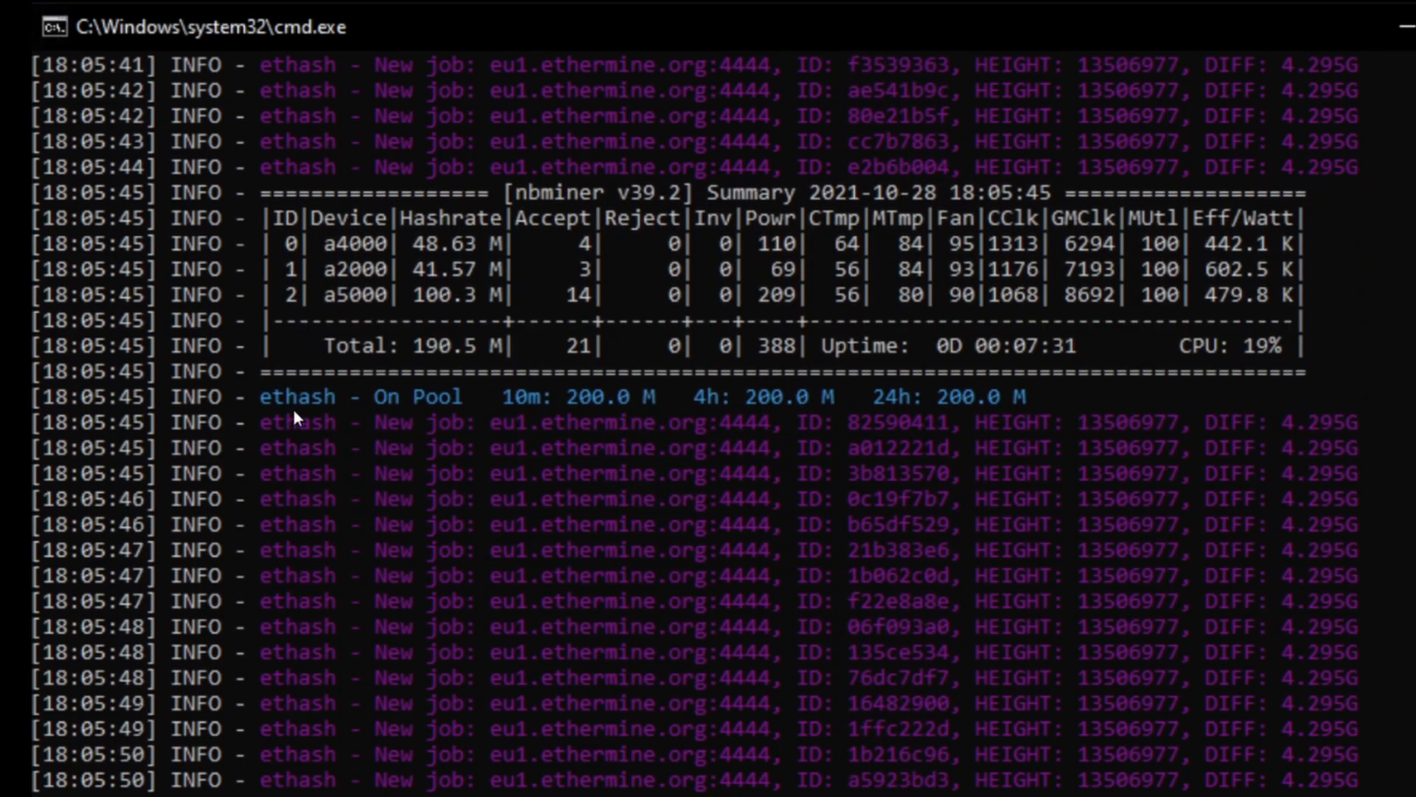
pyautogui.scroll(-3)
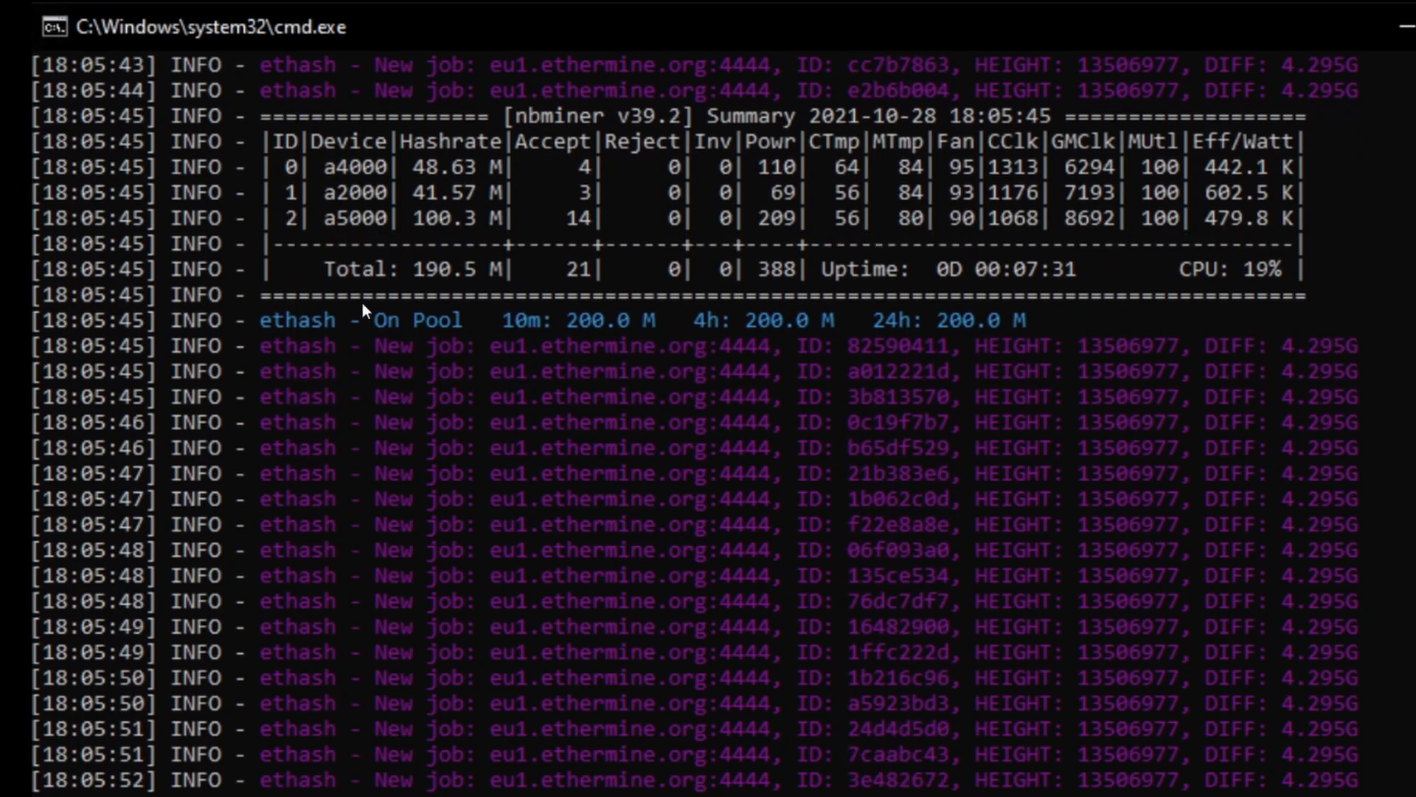
pyautogui.scroll(-3)
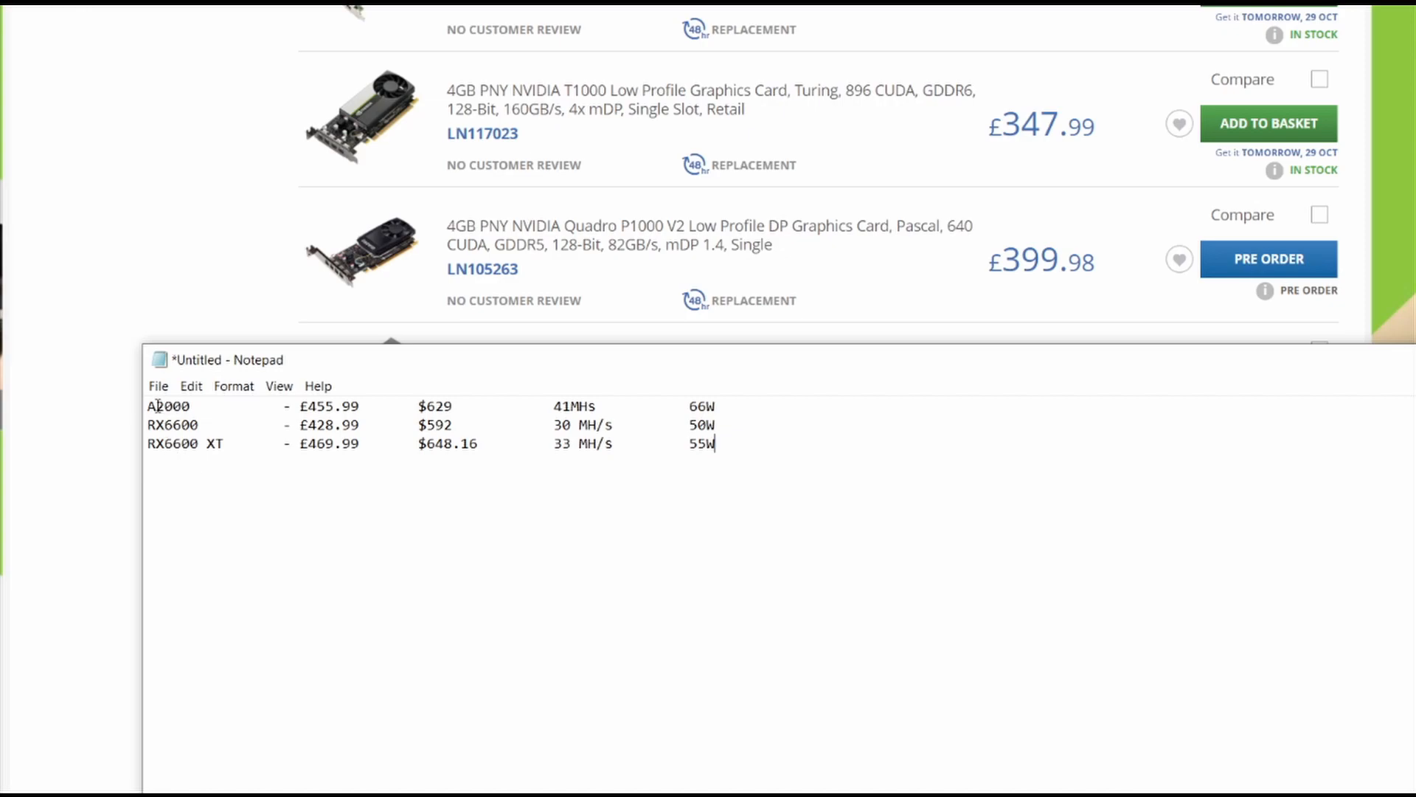
pyautogui.moveTo(174, 424)
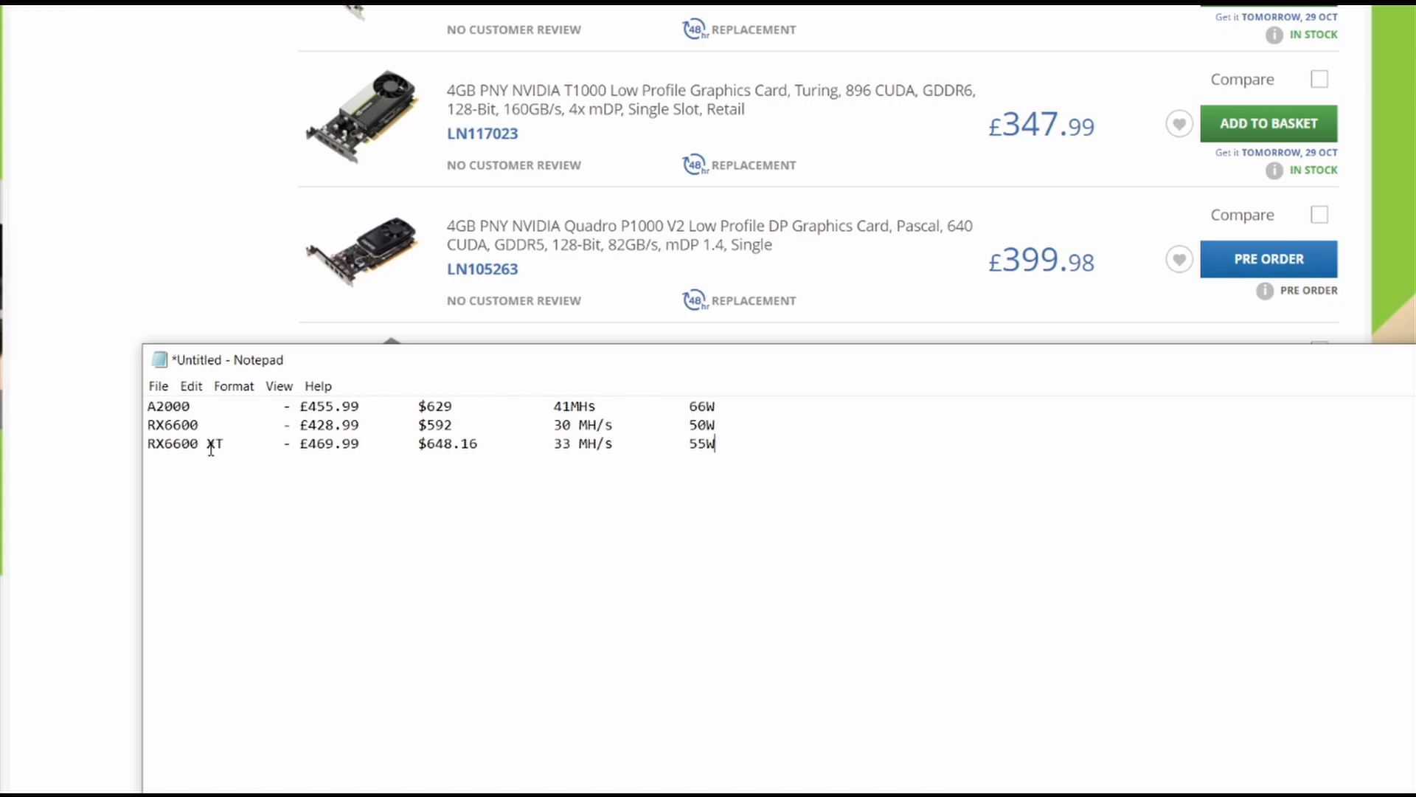
pyautogui.moveTo(253, 462)
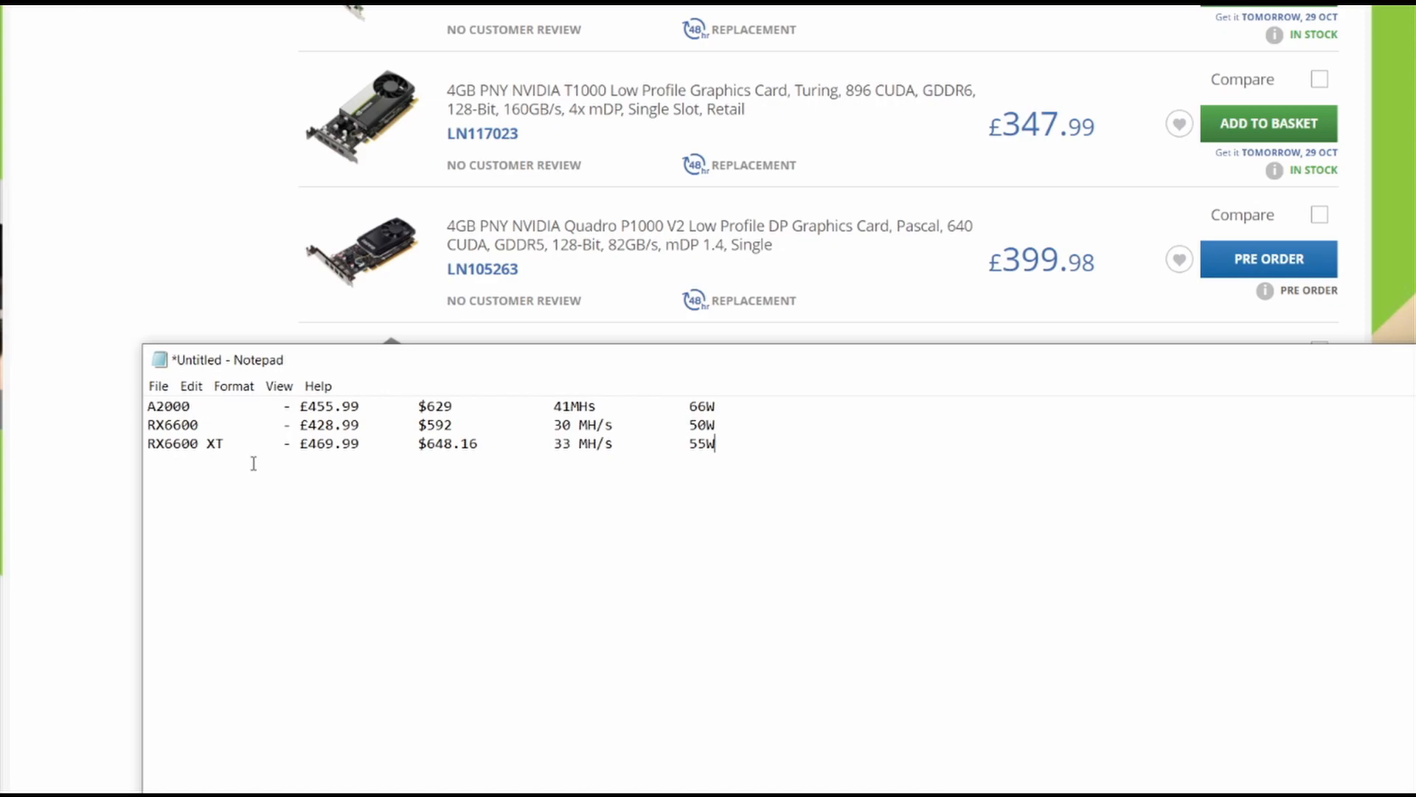
pyautogui.moveTo(385, 422)
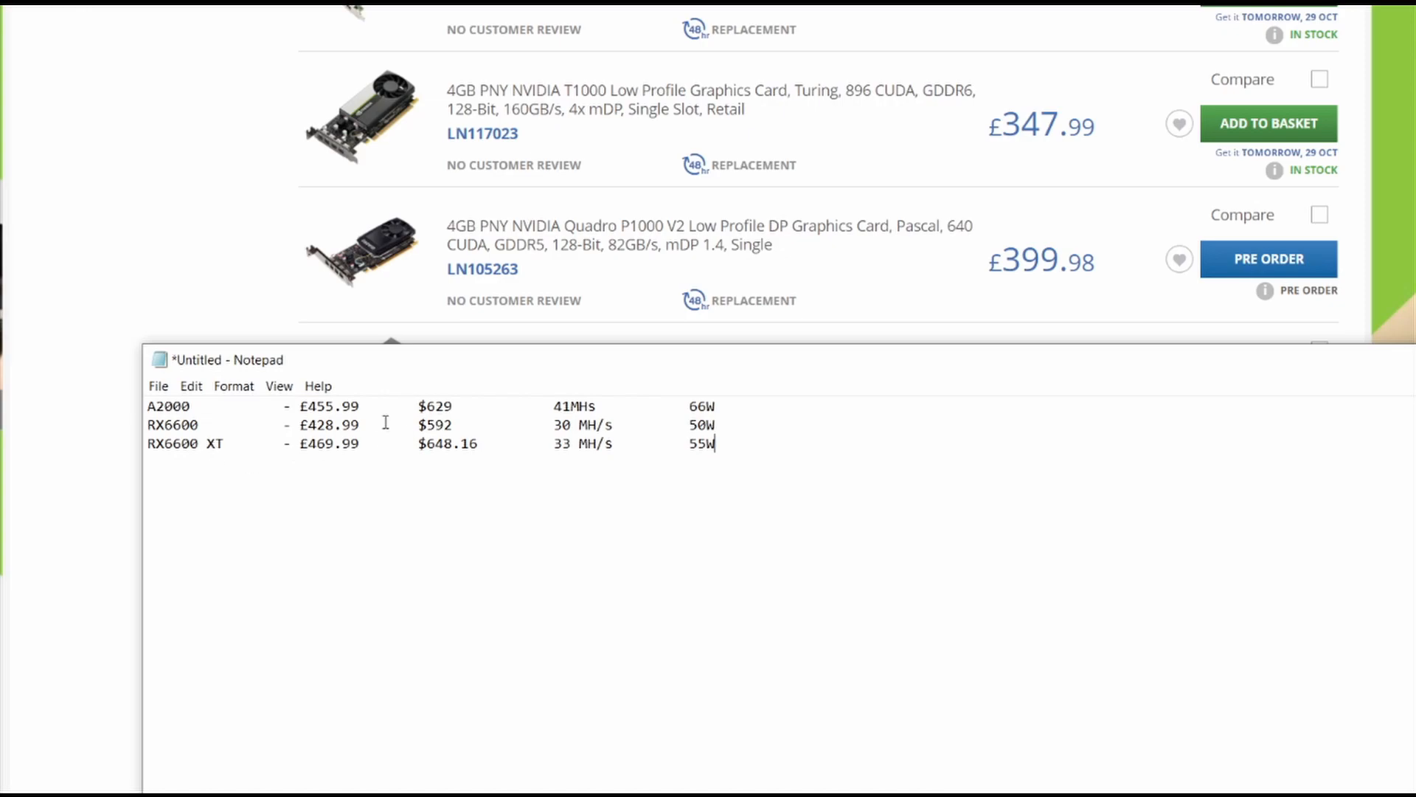
pyautogui.moveTo(130, 466)
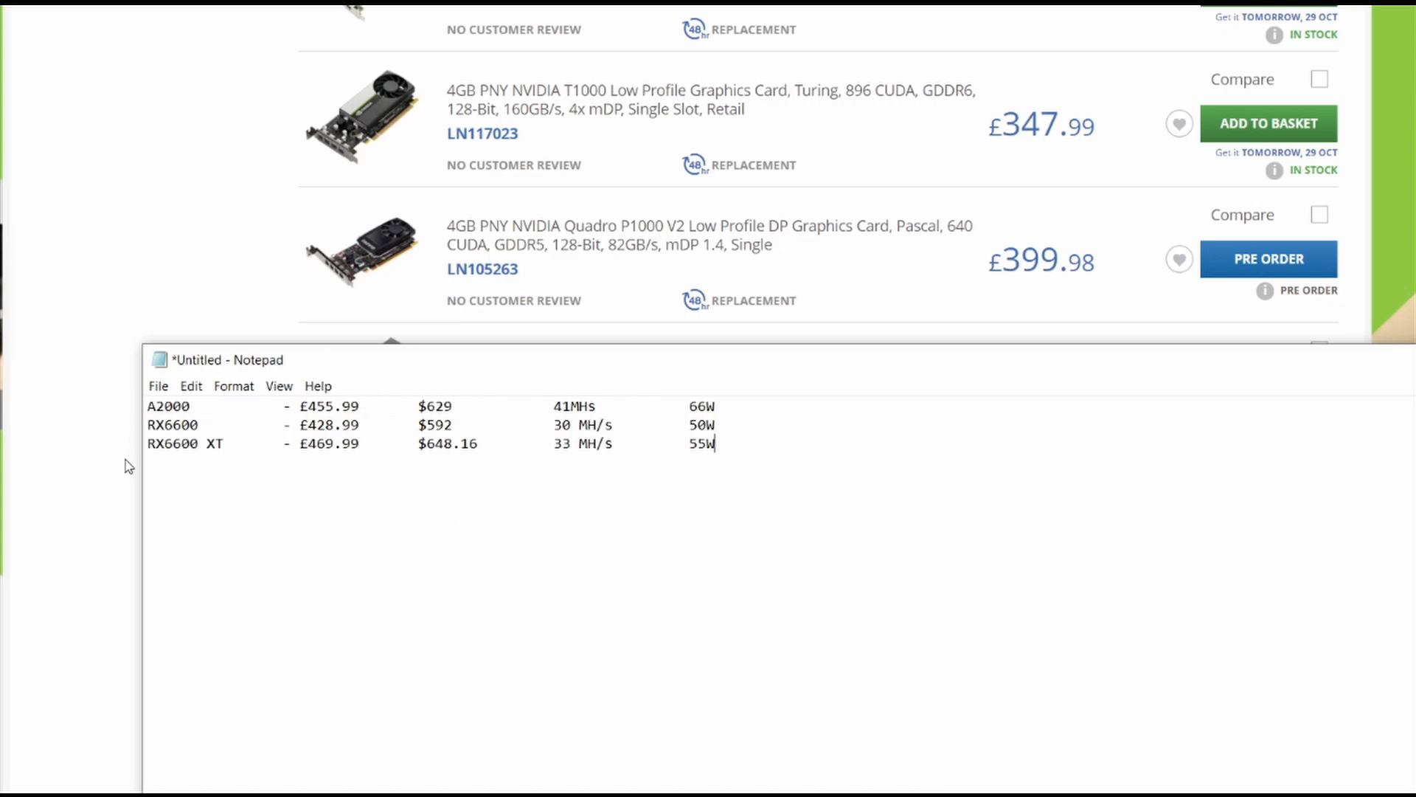
pyautogui.moveTo(247, 466)
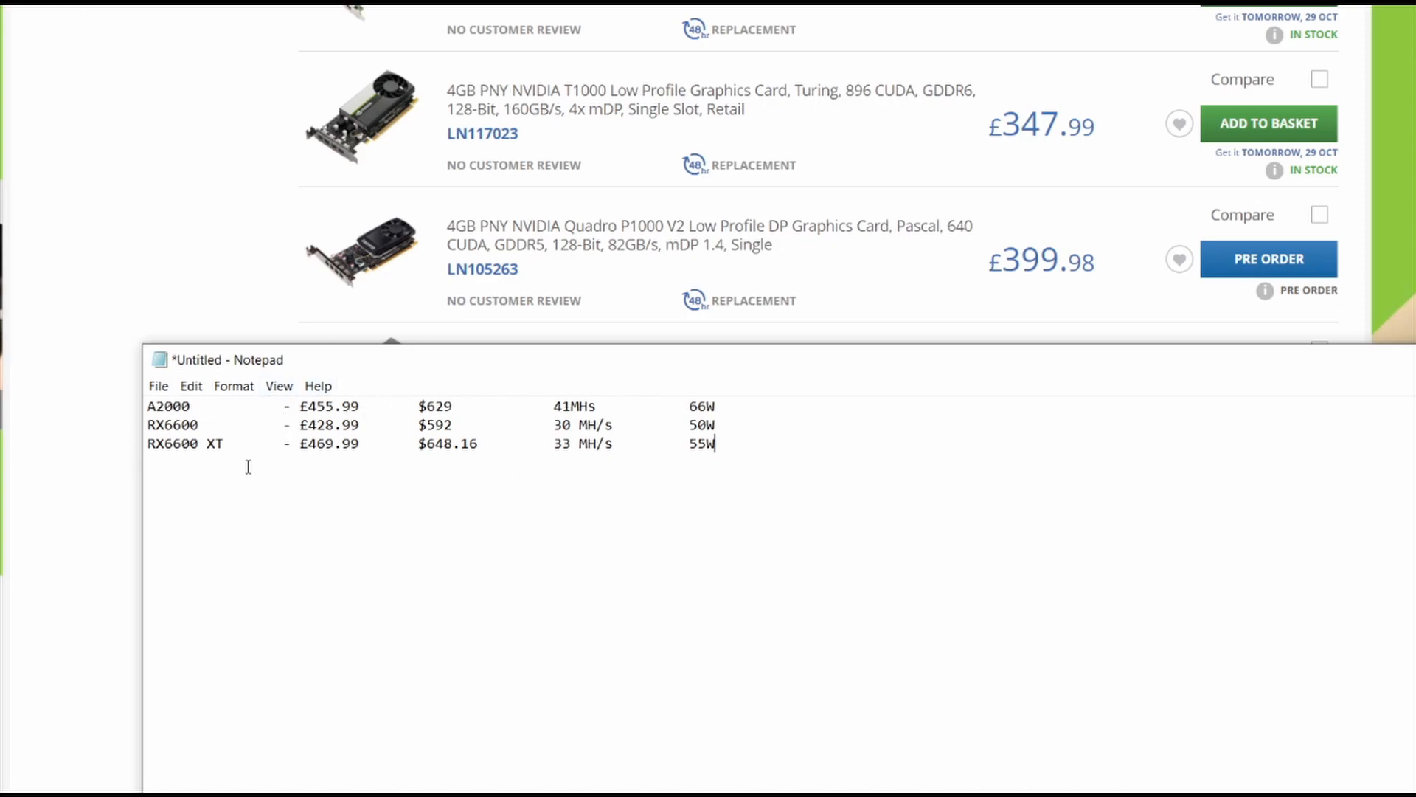
pyautogui.doubleClick(344, 405)
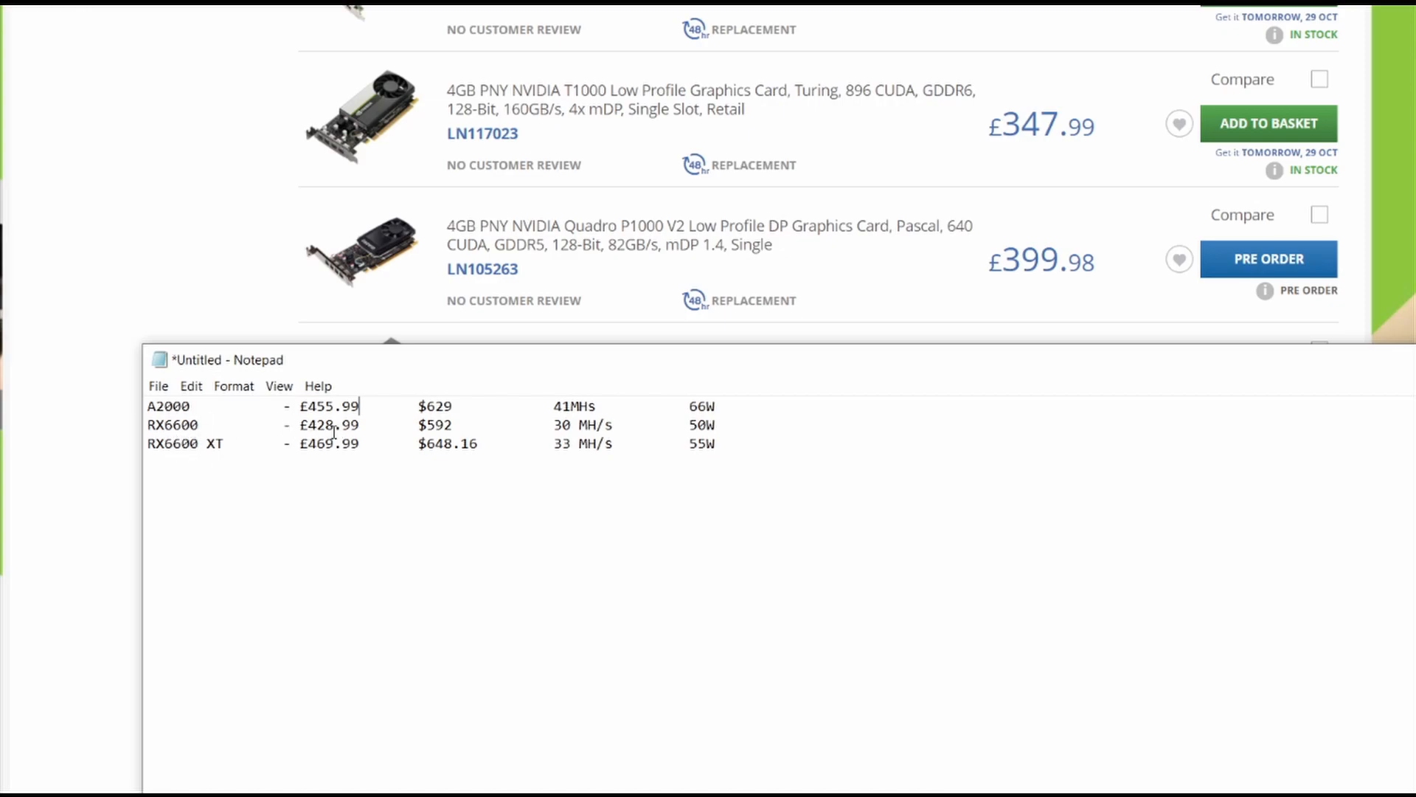
pyautogui.moveTo(381, 425)
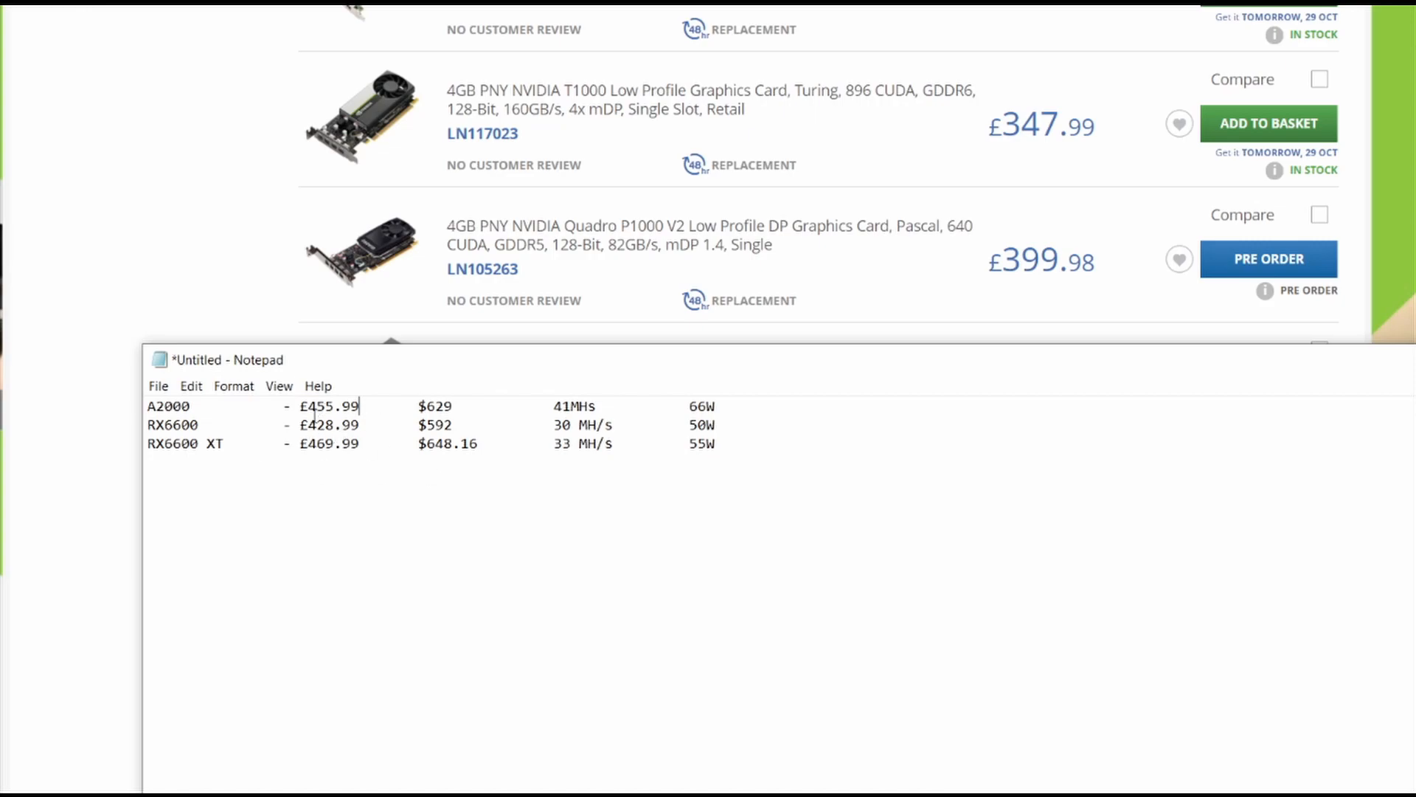
pyautogui.moveTo(407, 459)
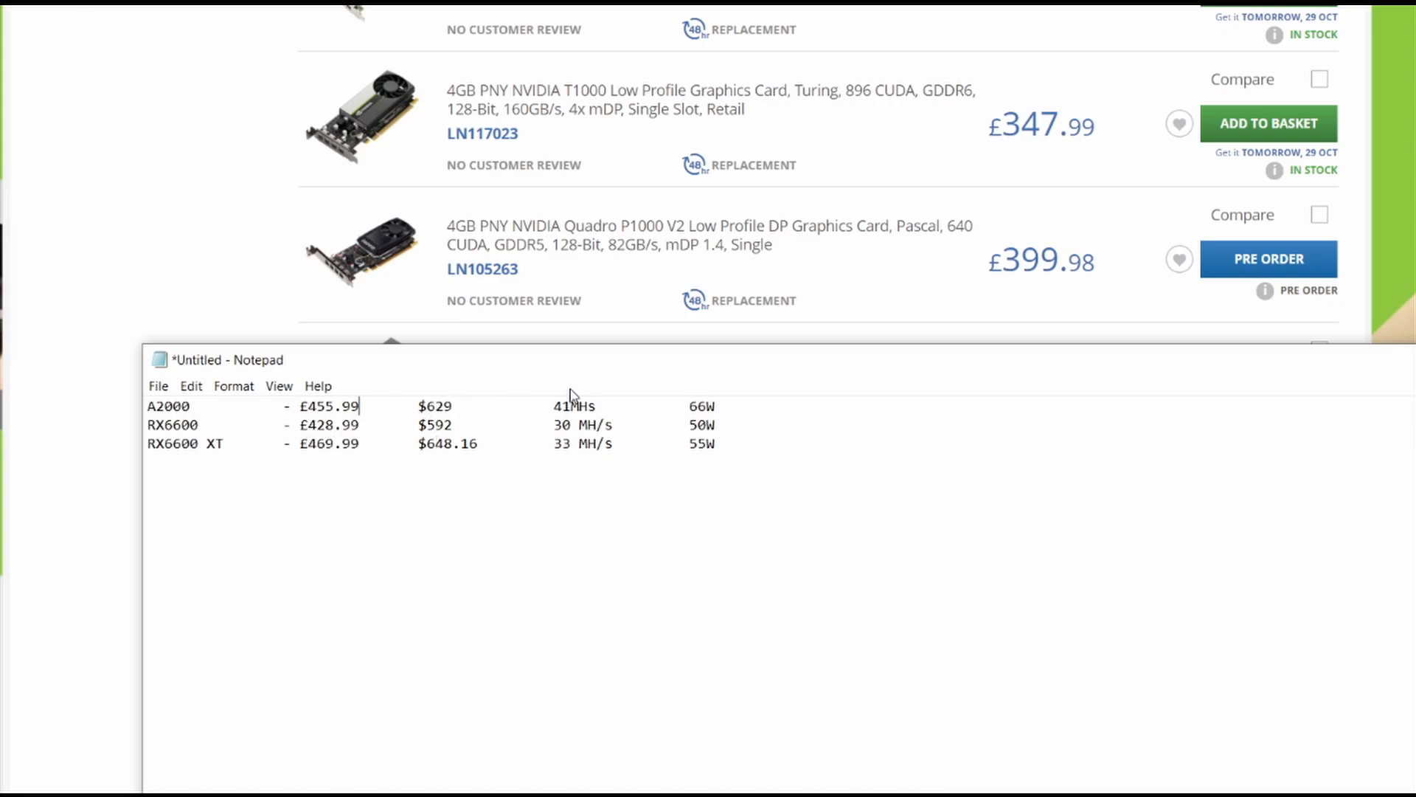
pyautogui.moveTo(585, 451)
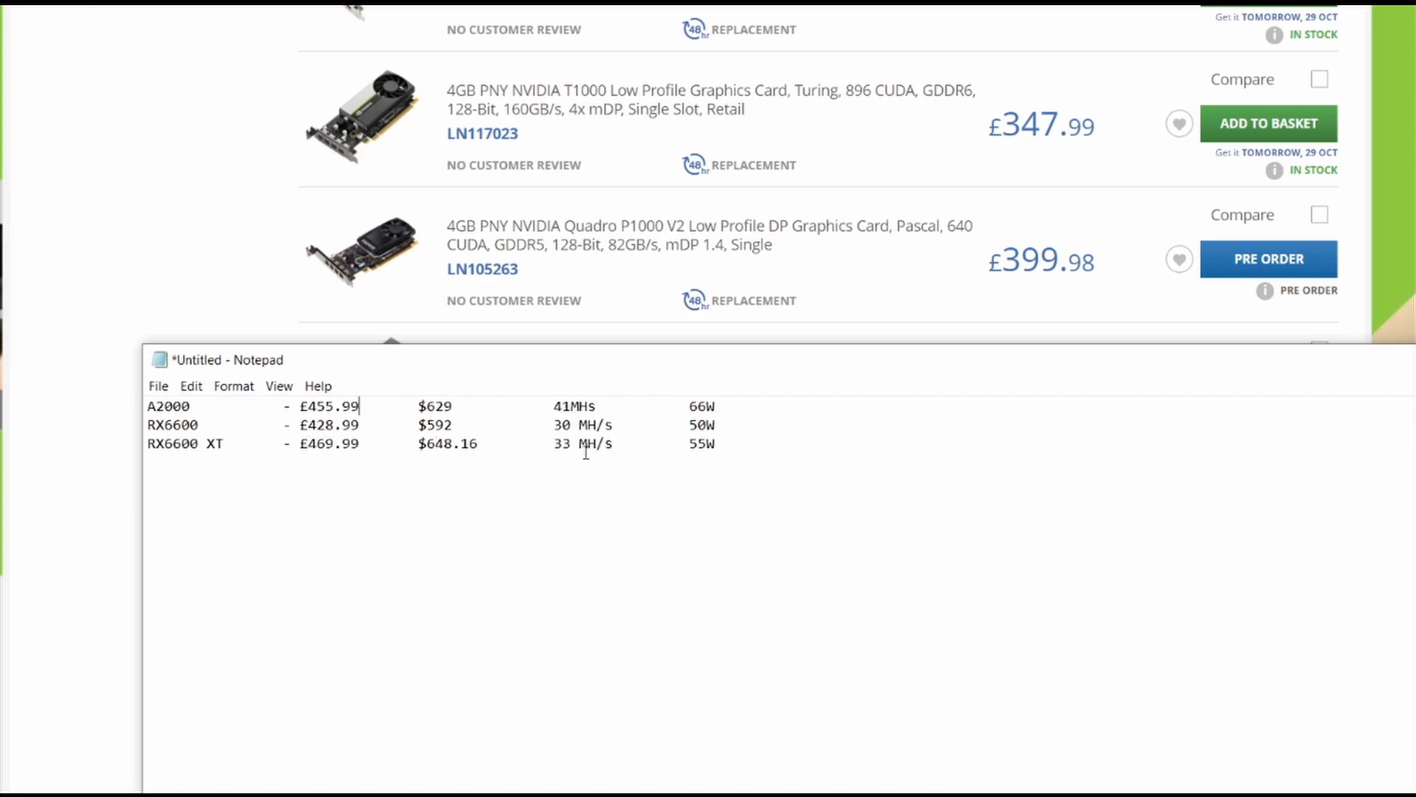